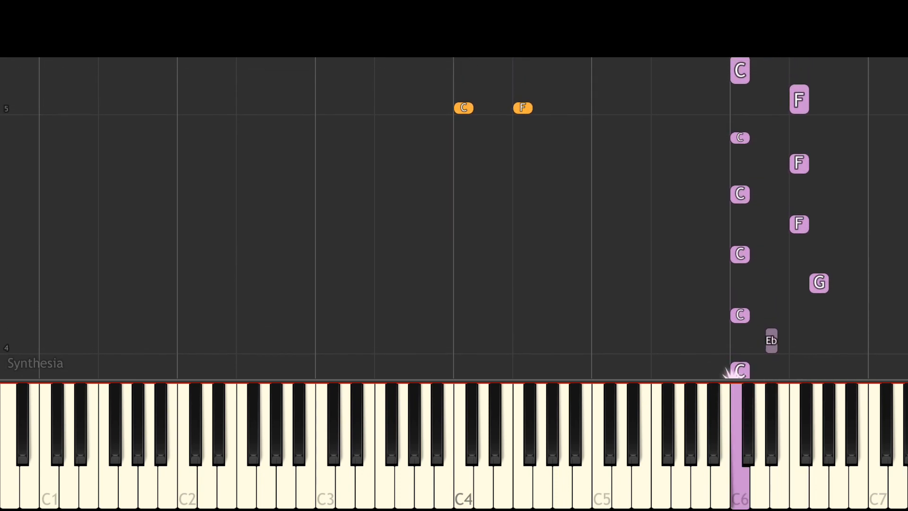
scroll("down", 3)
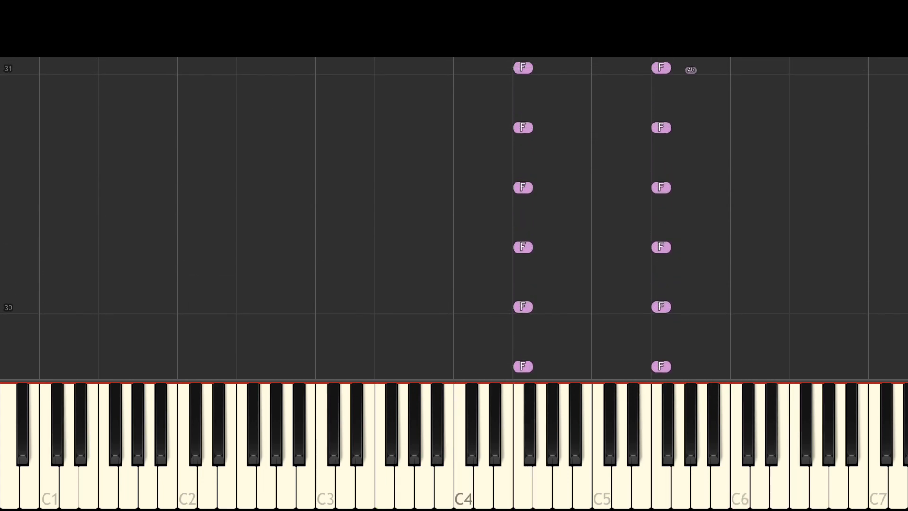
scroll("up", 3)
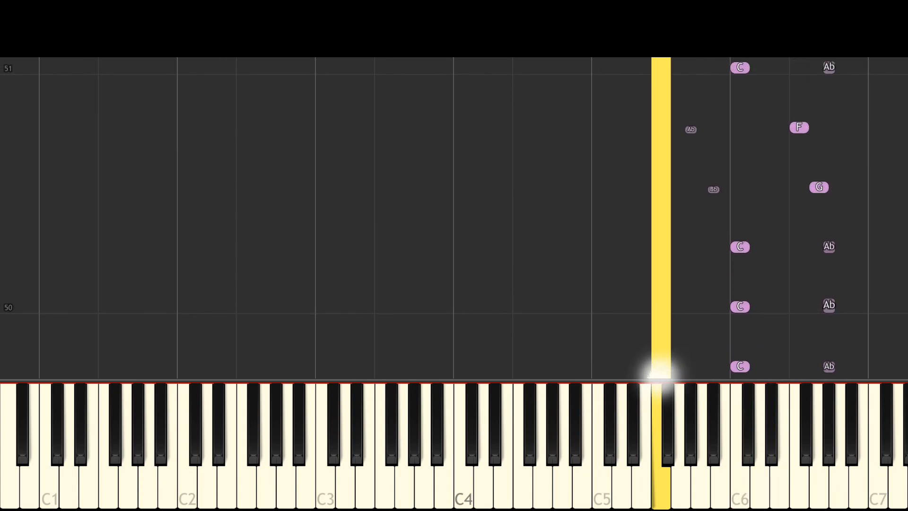
scroll("down", 3)
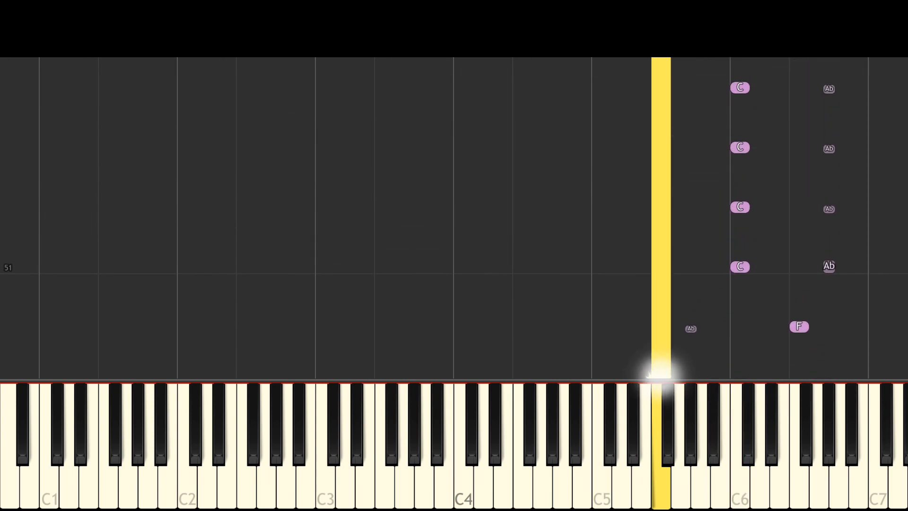